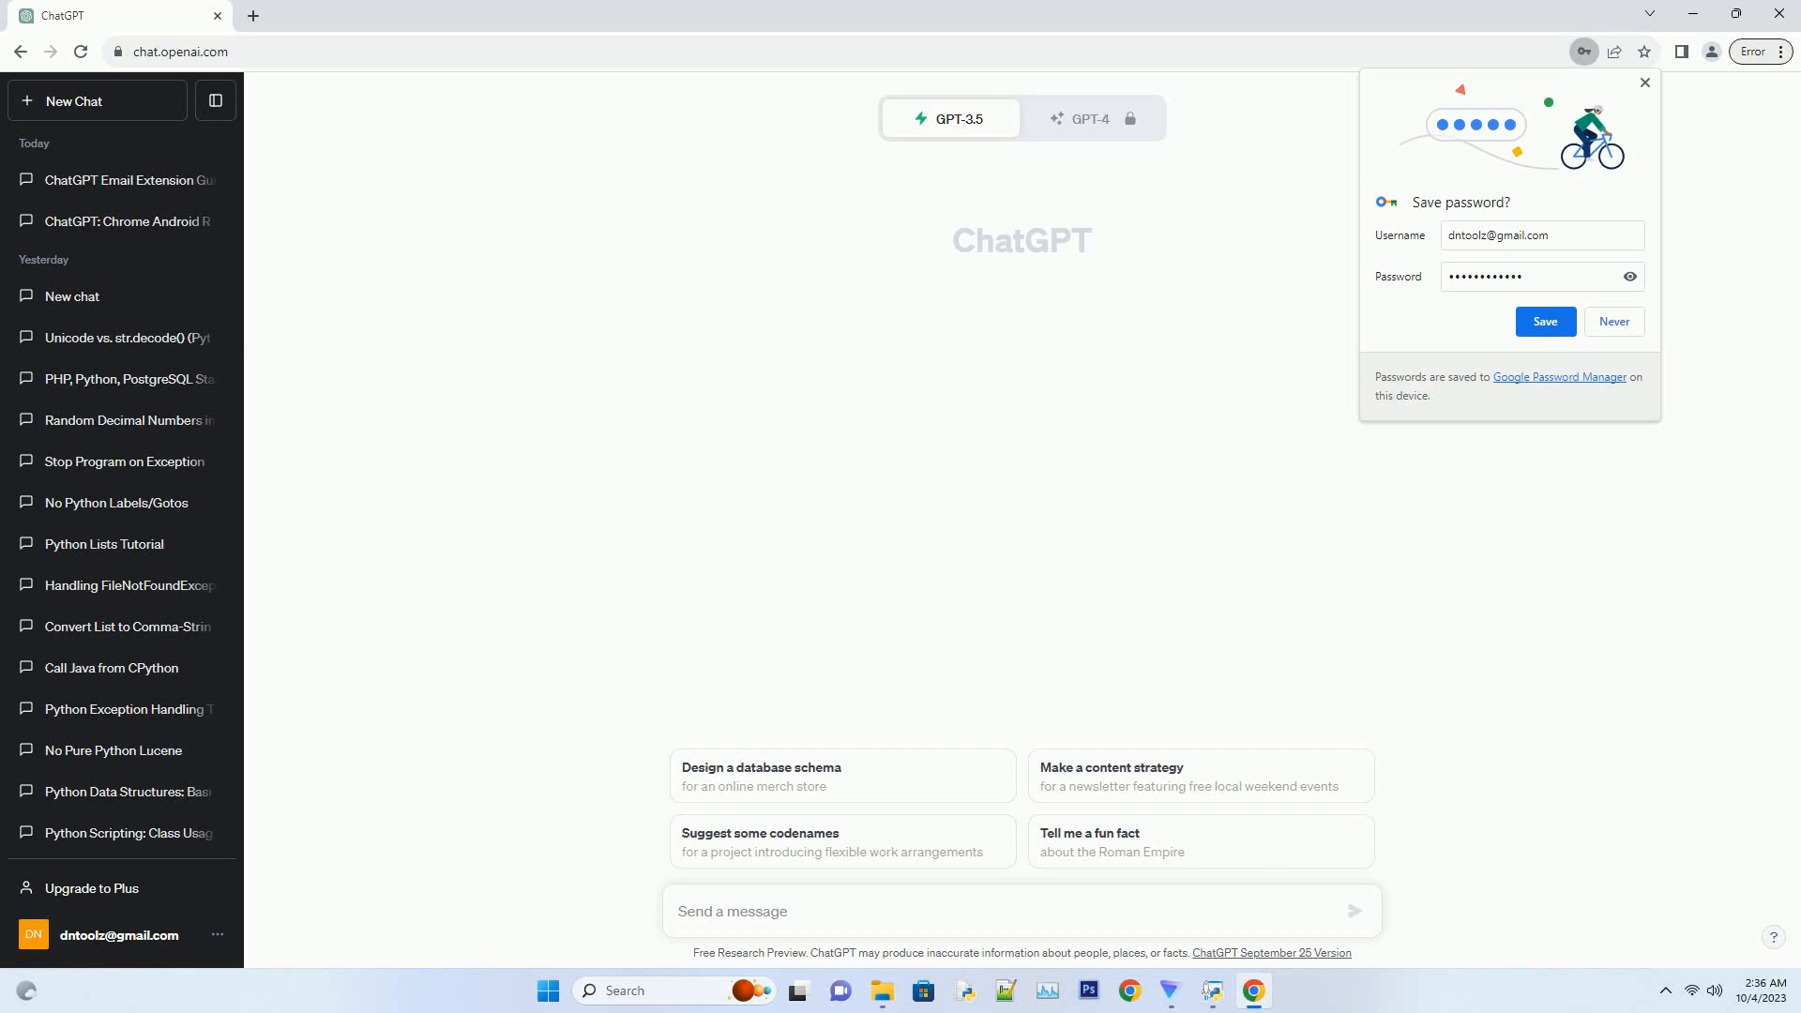
pyautogui.write('Create a SEO friendly blog post about chatgpt extension for firefox Use active voice. Write over 2000 words. Add very creative title for each sub heading. Ensure there are a minimum of 7 subheading without')
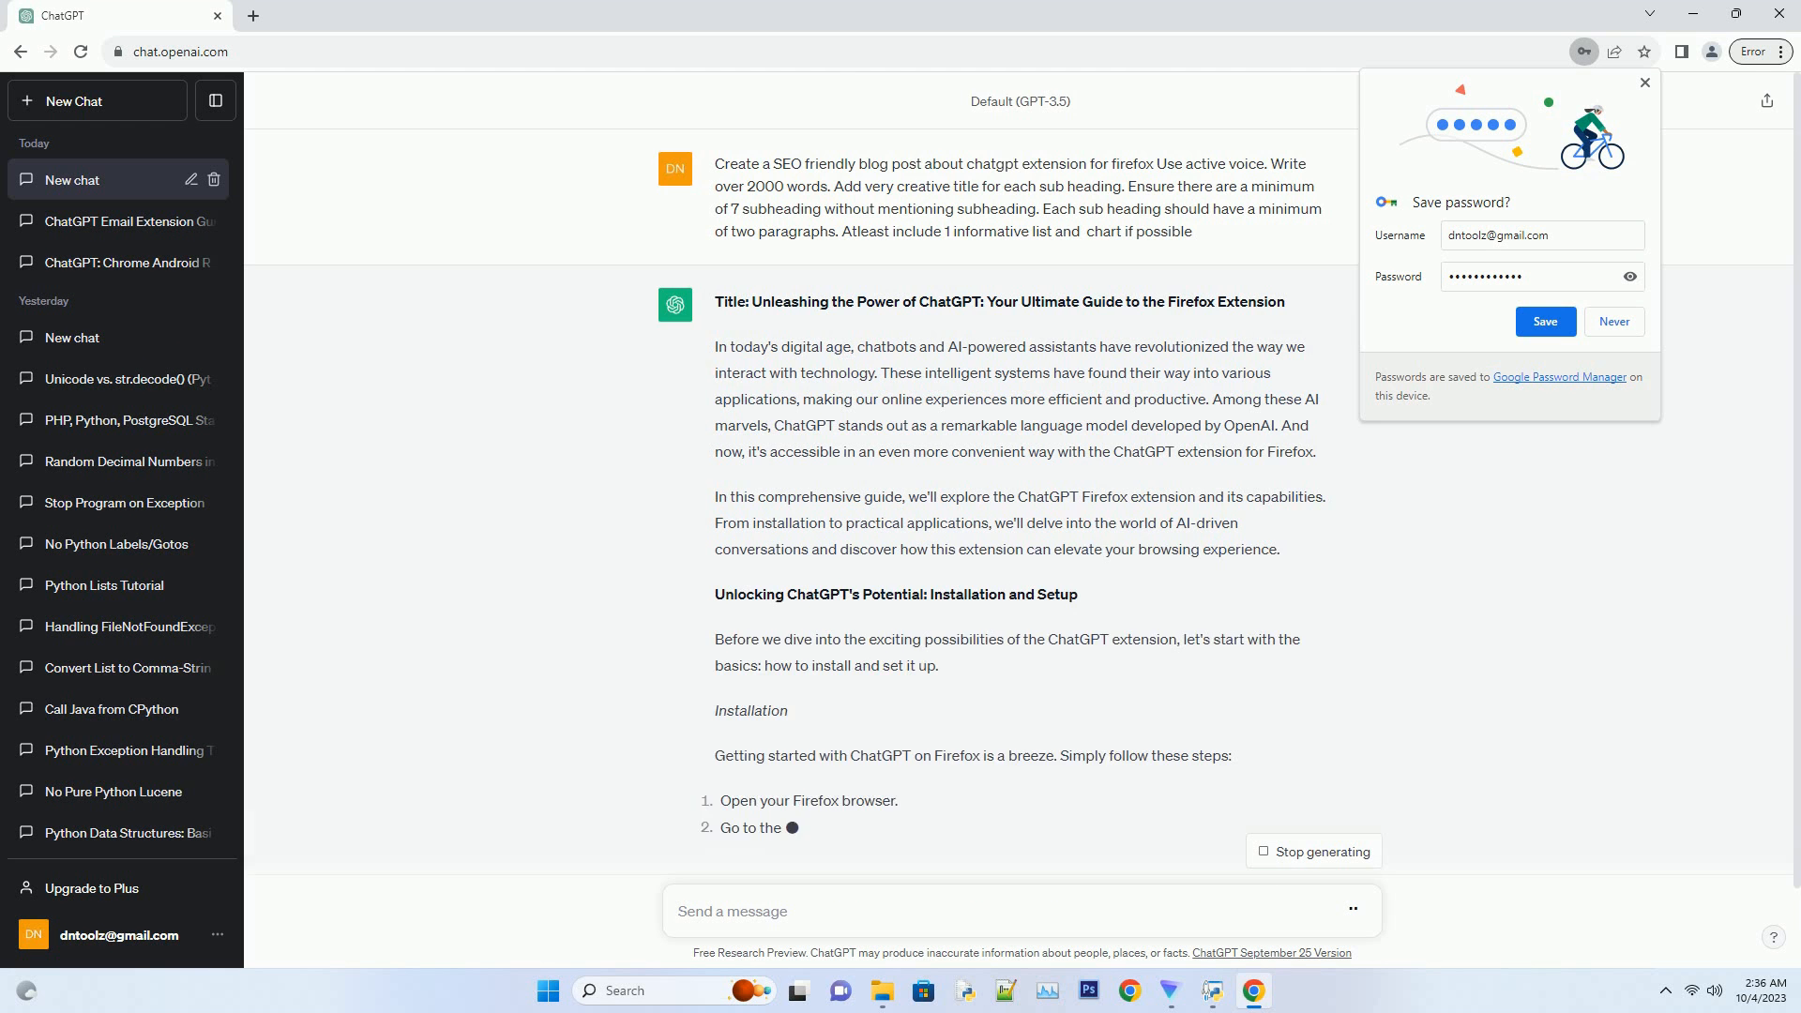
pyautogui.scroll(-3)
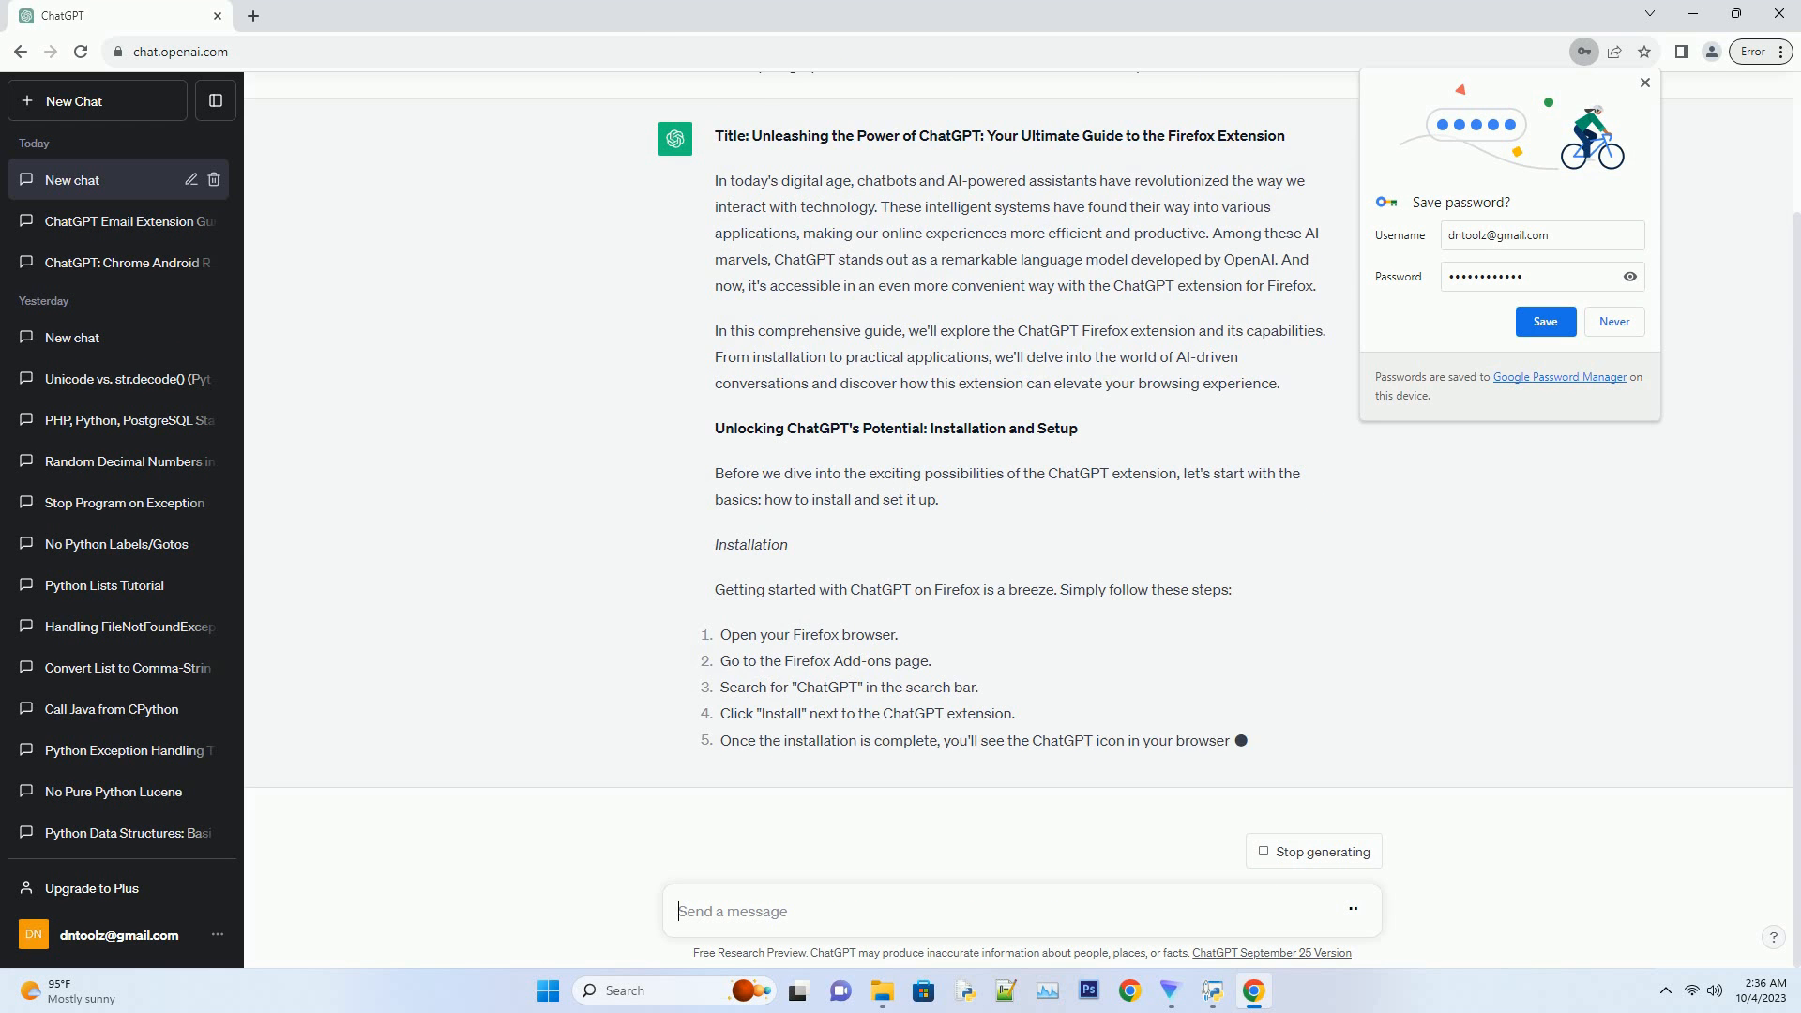
pyautogui.scroll(-3)
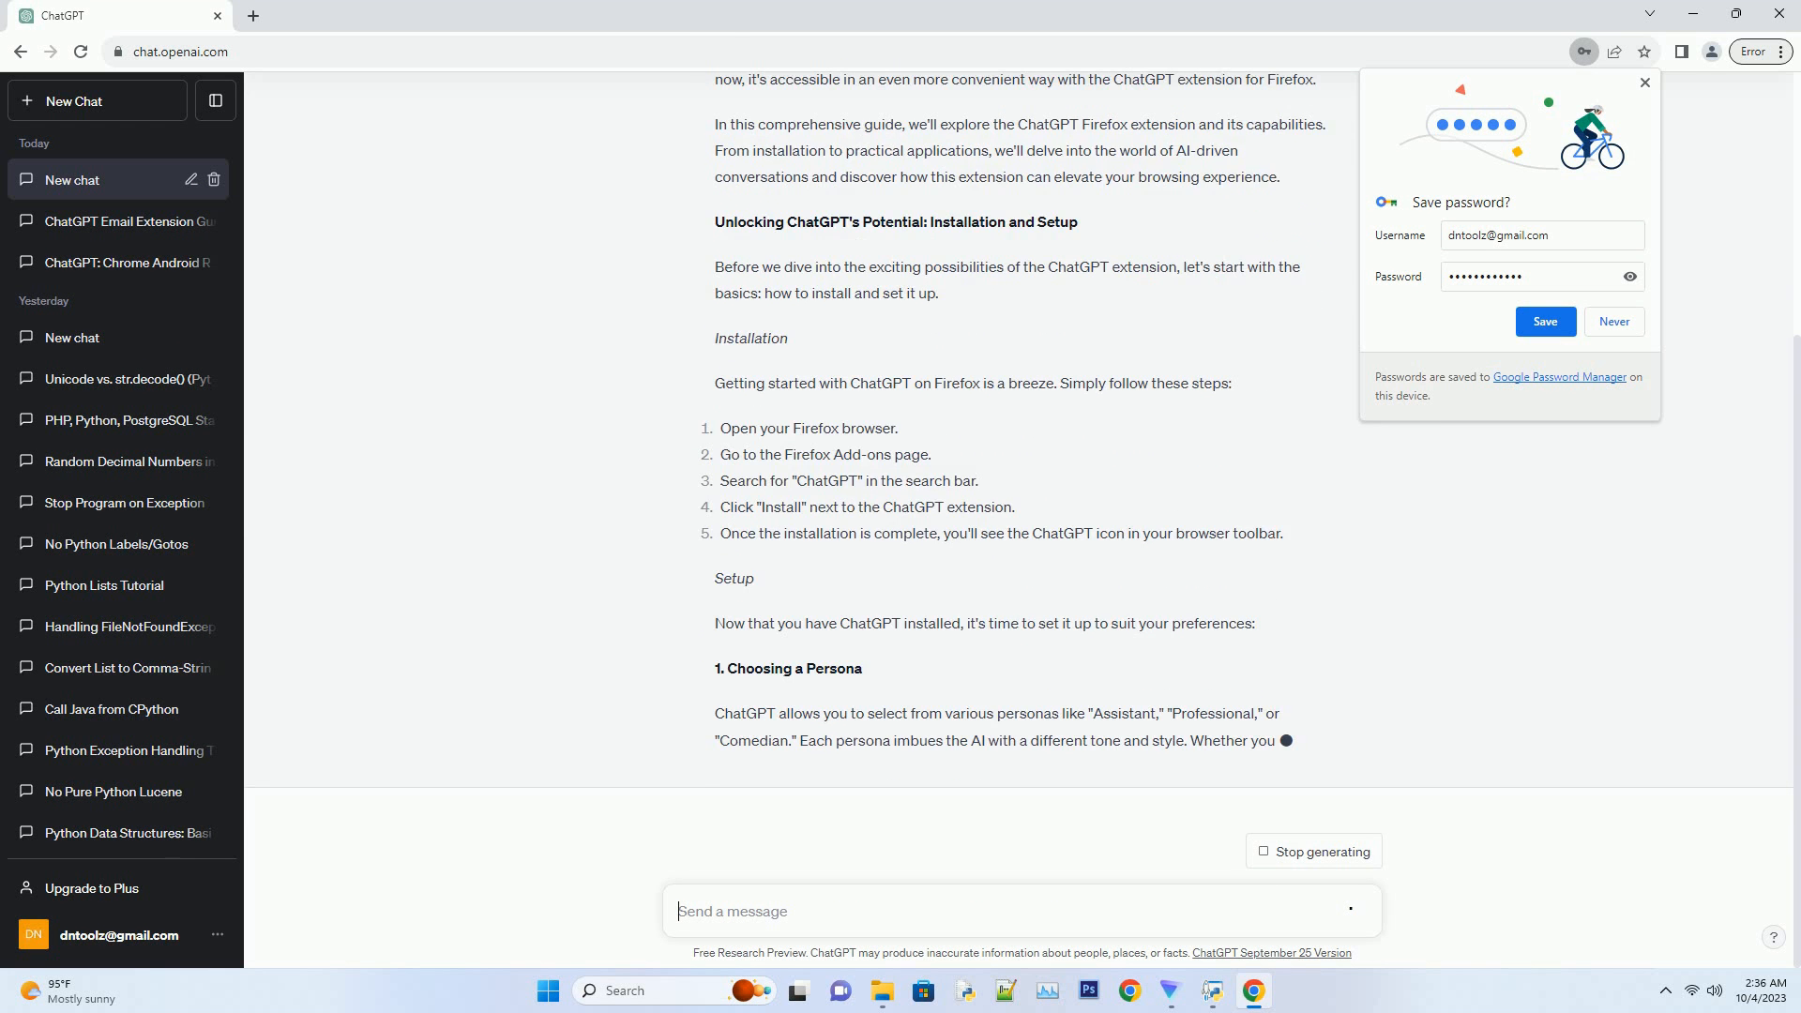
pyautogui.scroll(3)
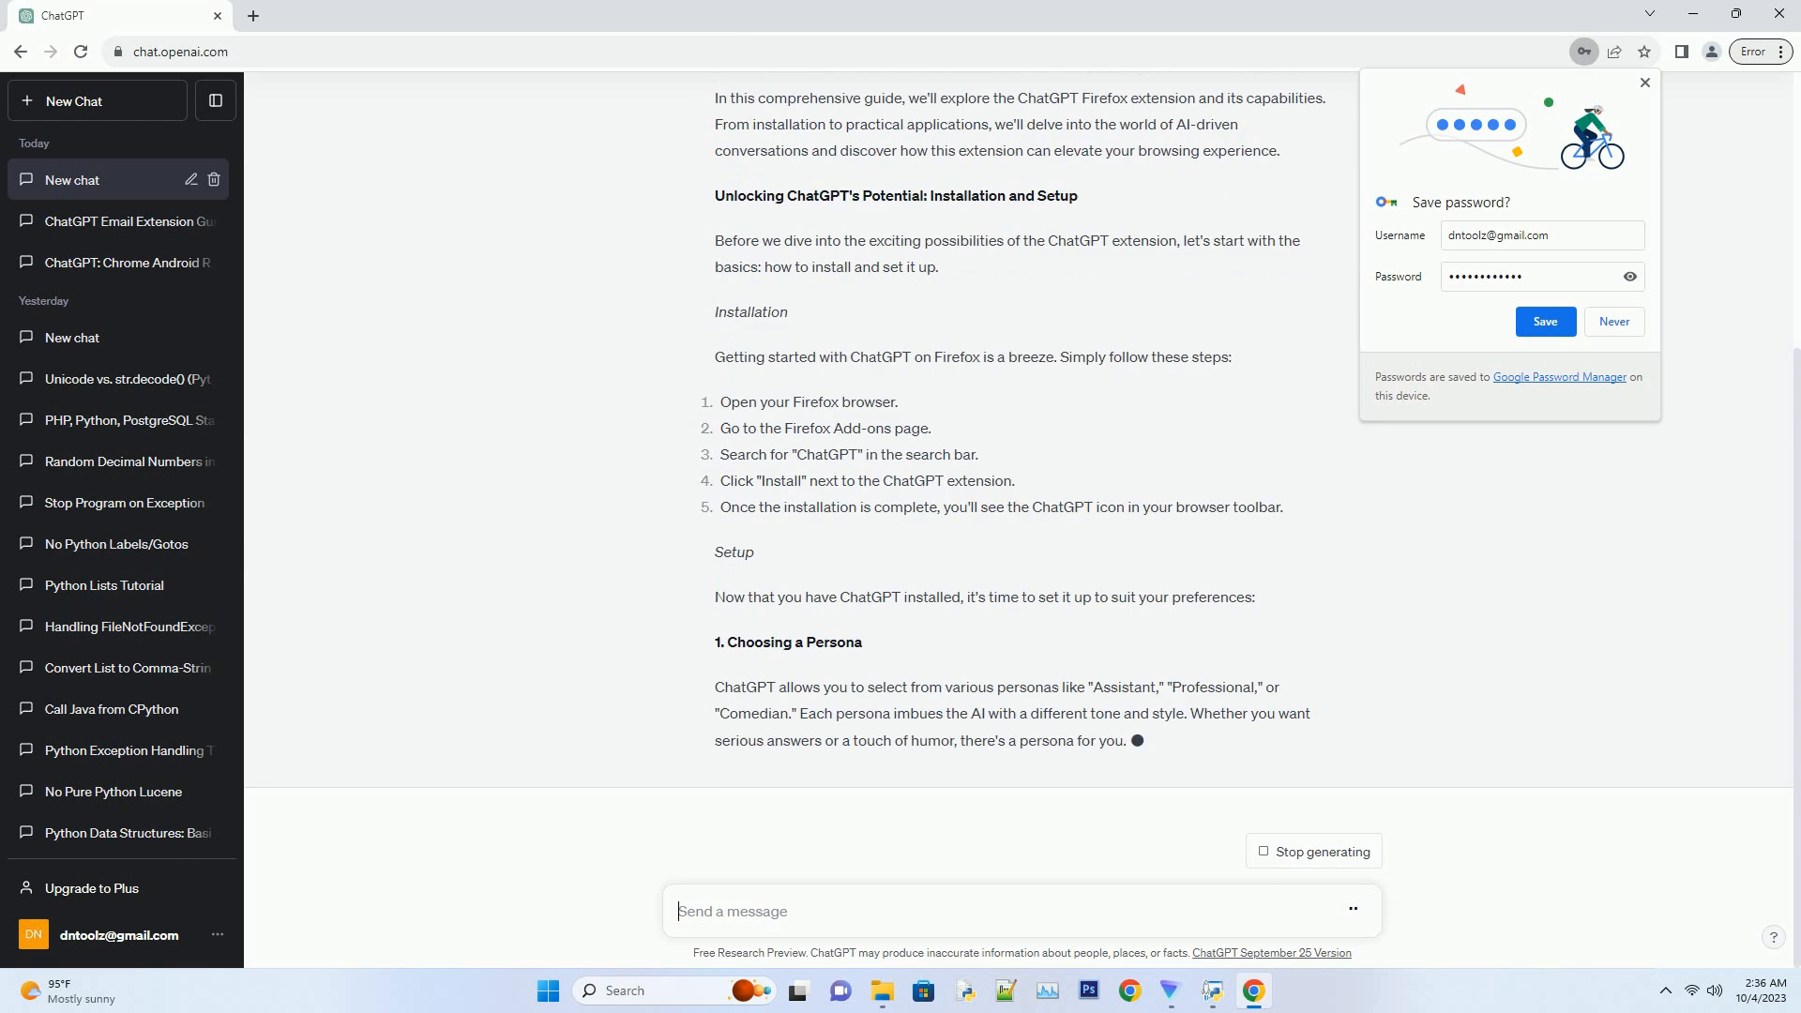
pyautogui.scroll(-3)
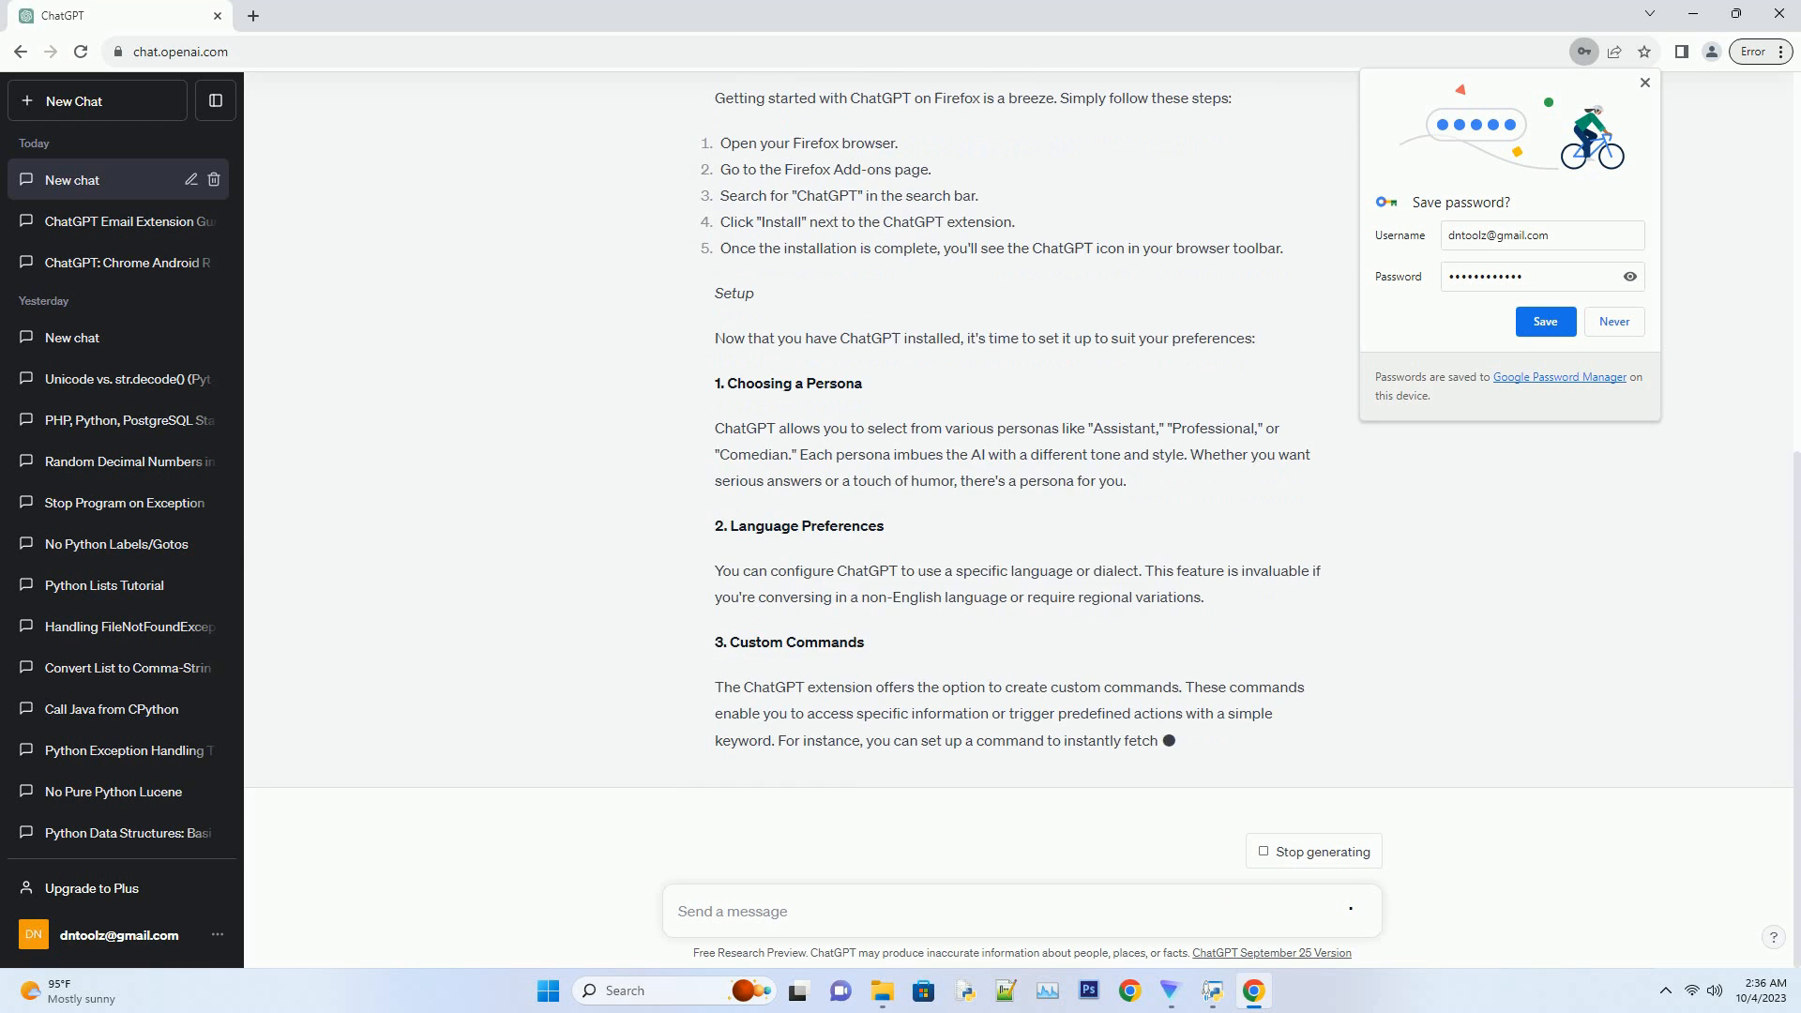
pyautogui.scroll(-3)
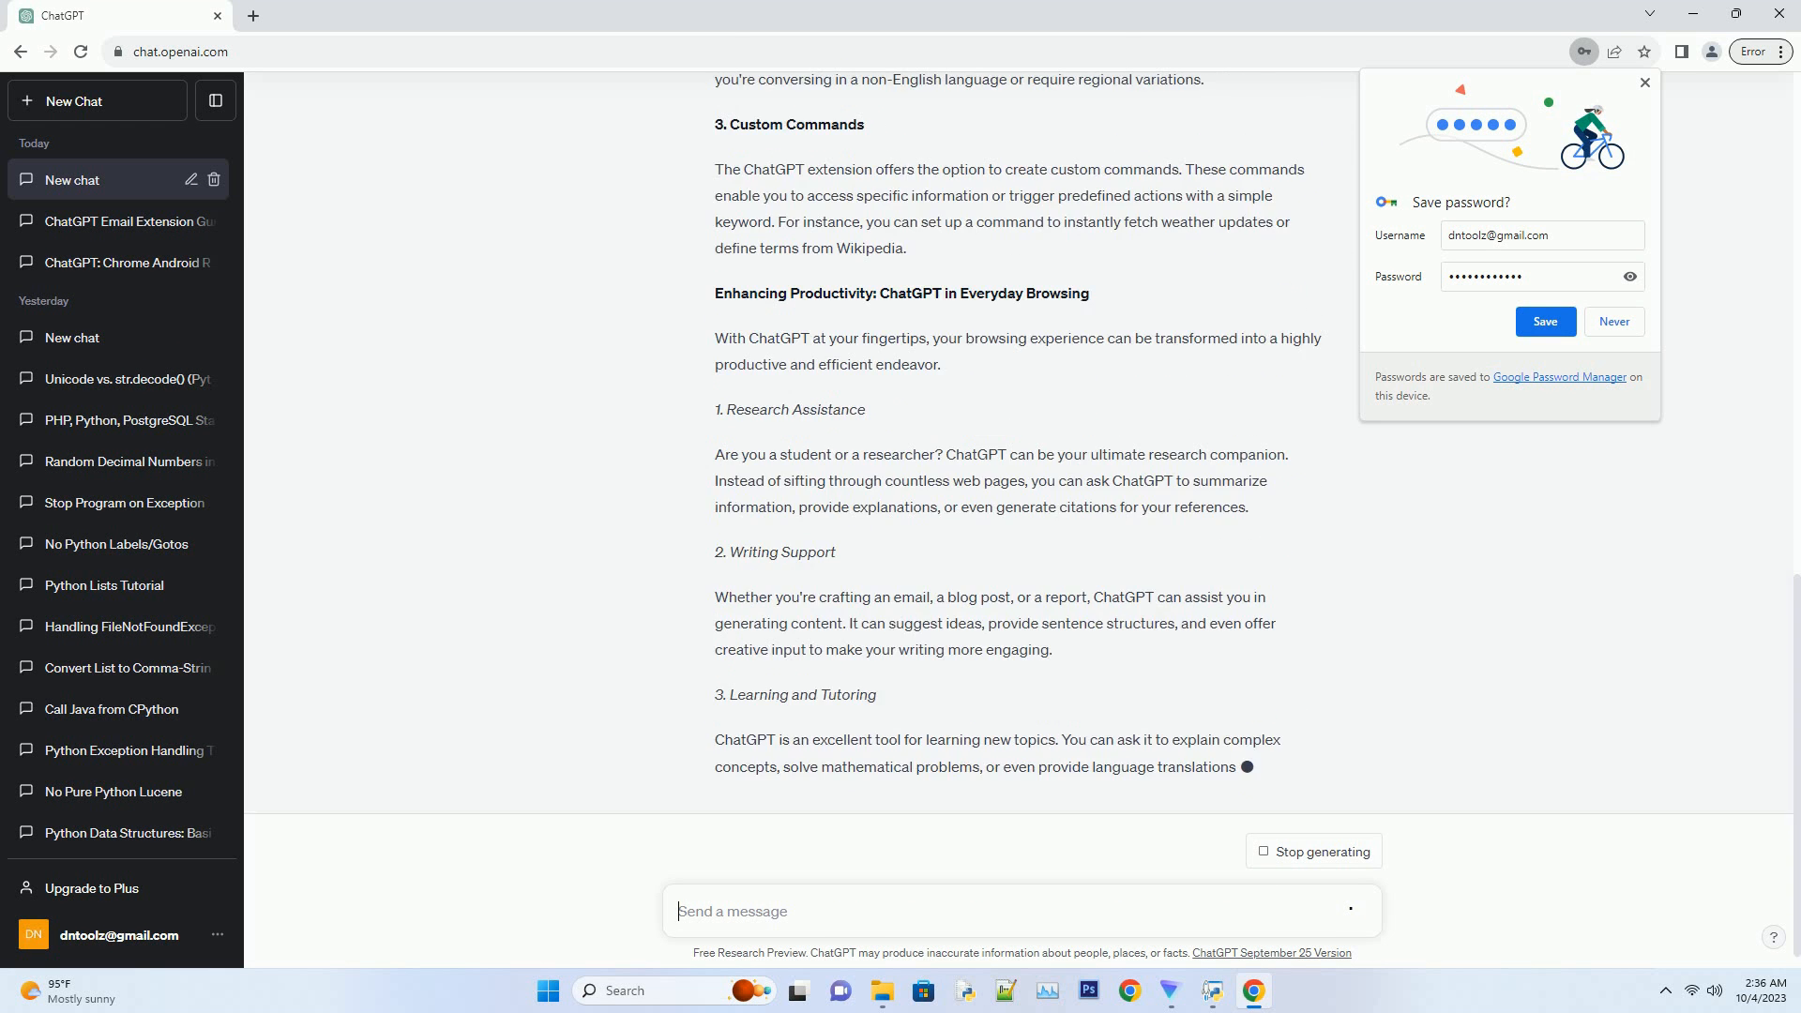
pyautogui.scroll(-3)
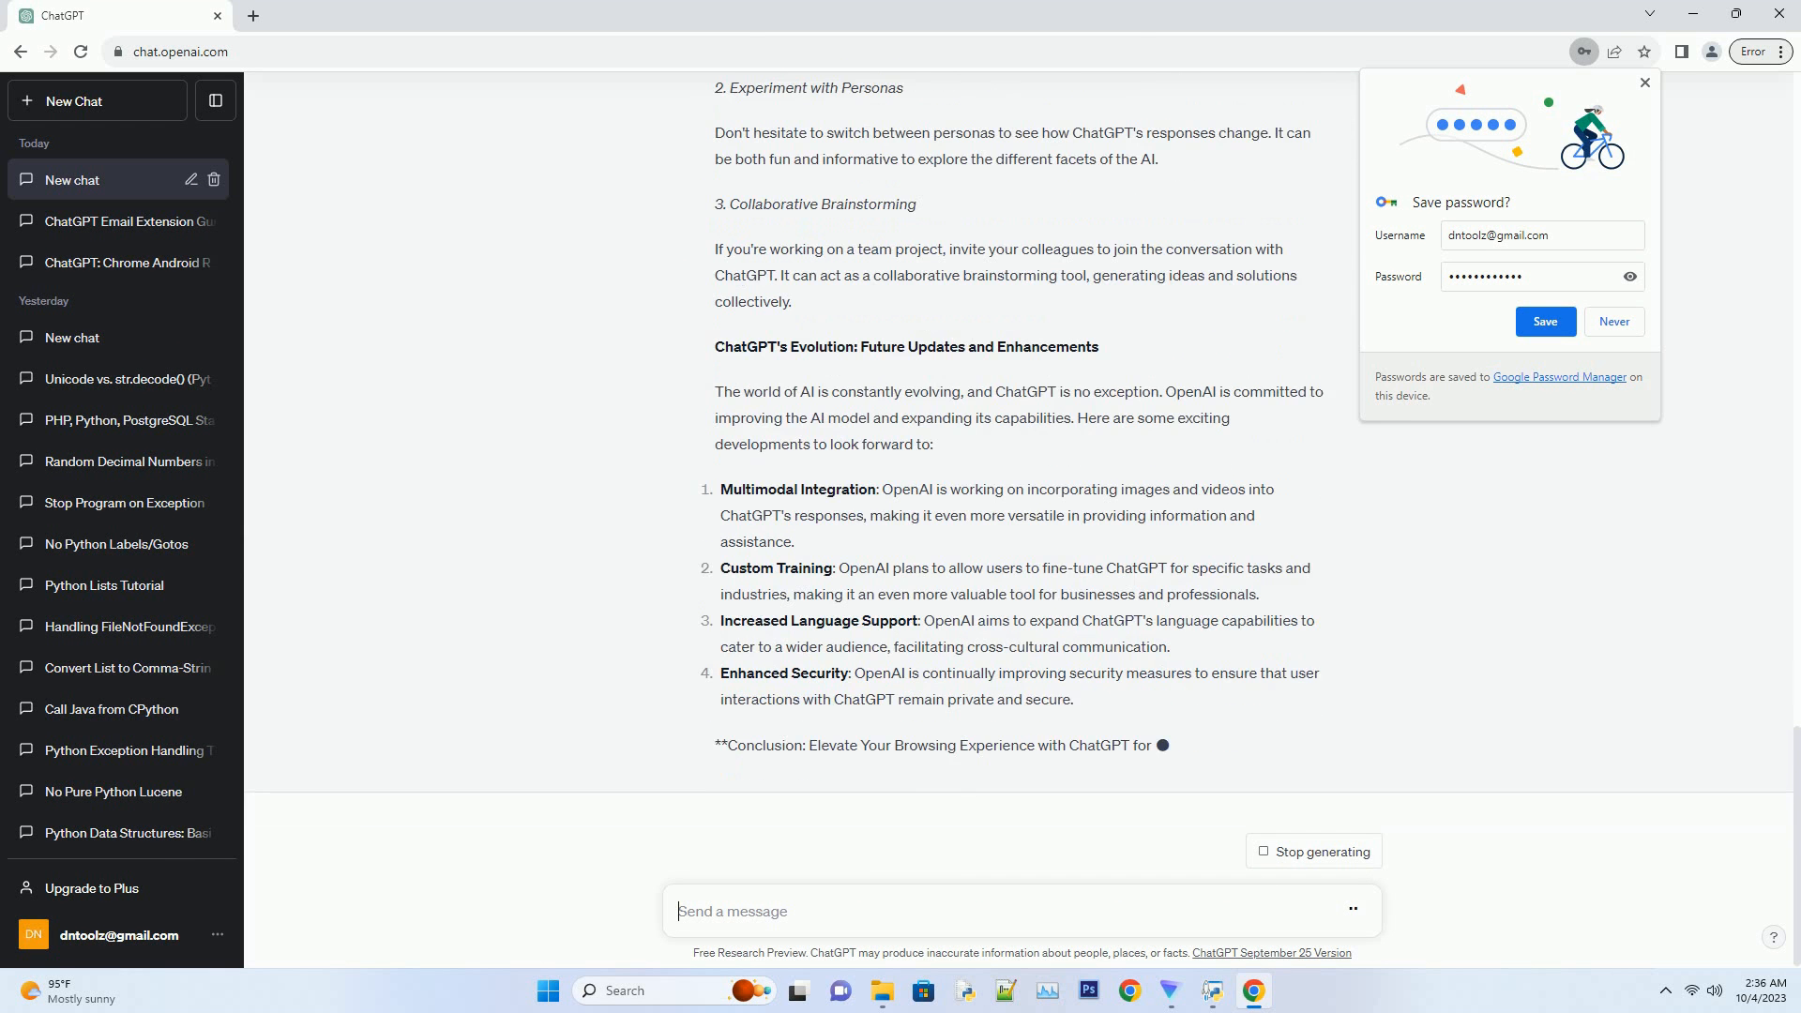
pyautogui.scroll(-3)
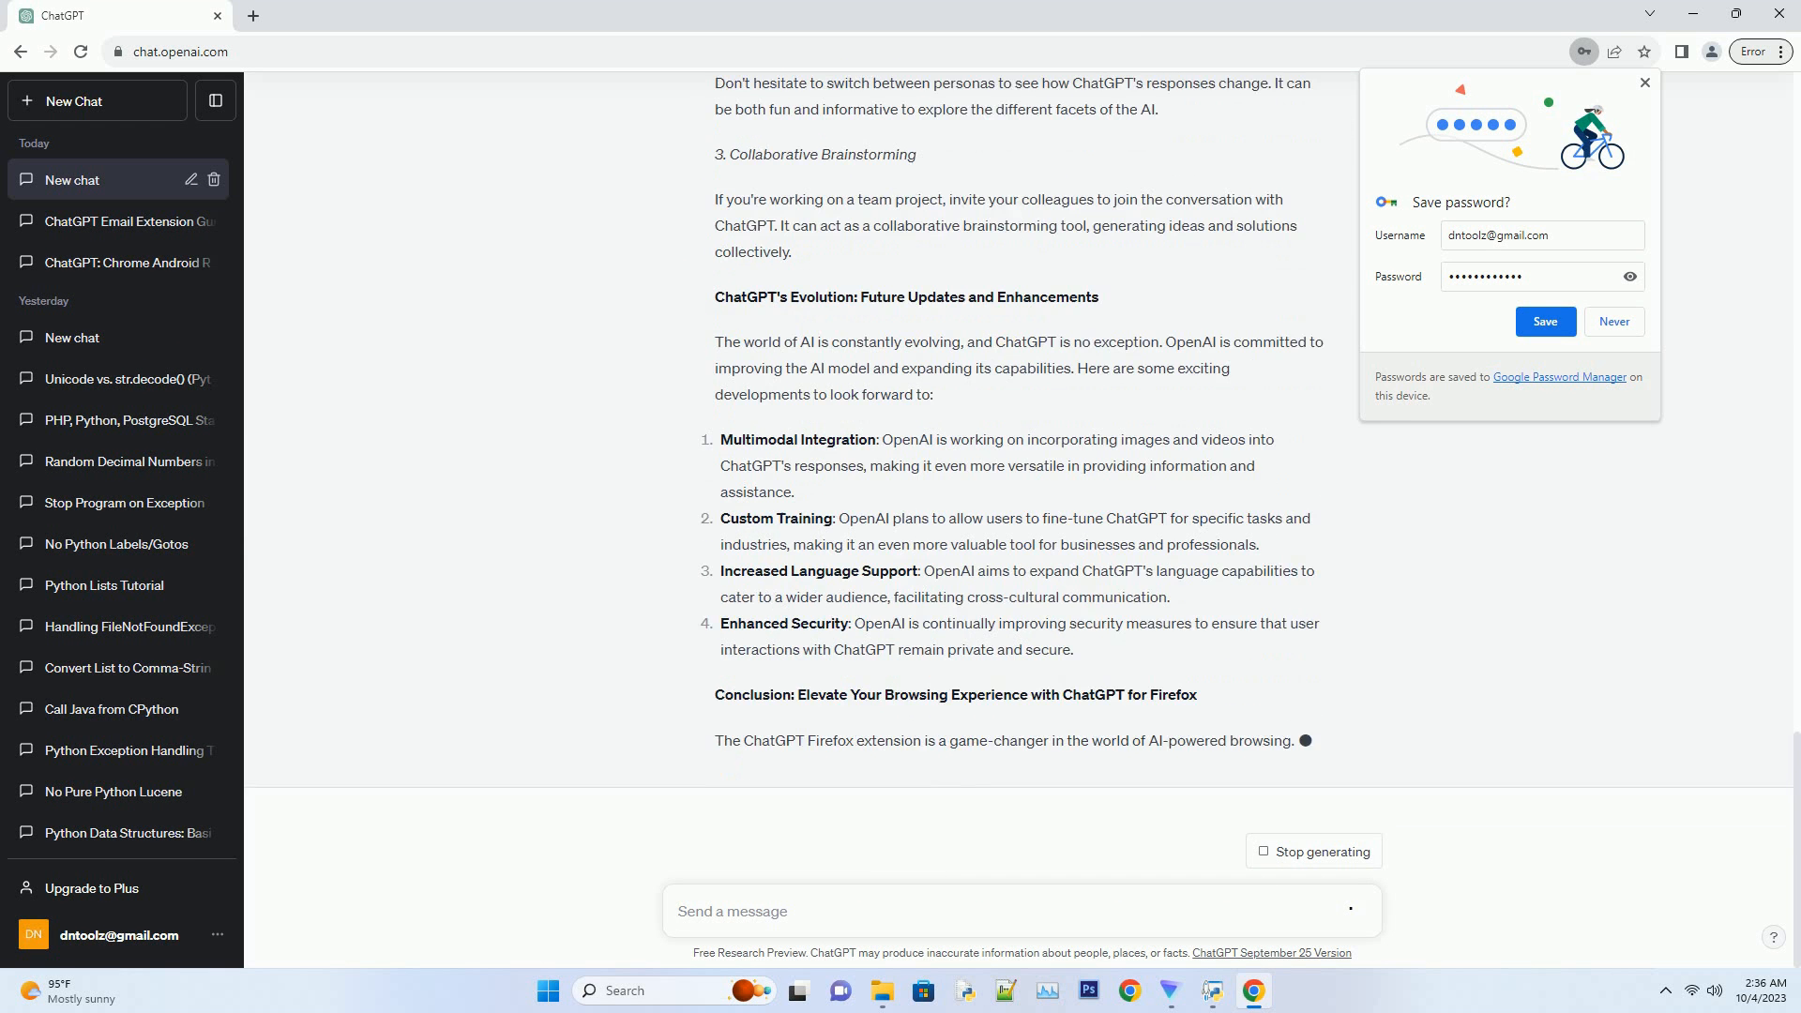